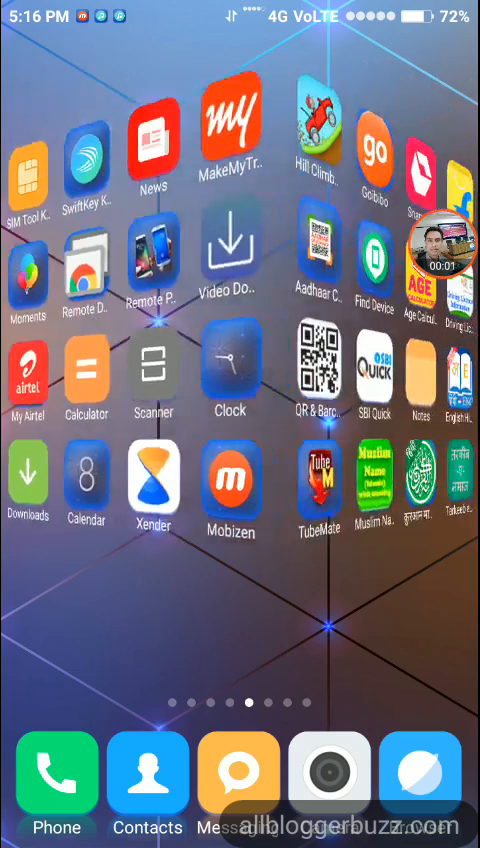
Swipe across home pages to the one with OLX, Facebook, WhatsApp, YouTube and Uber.
scroll(left, 3)
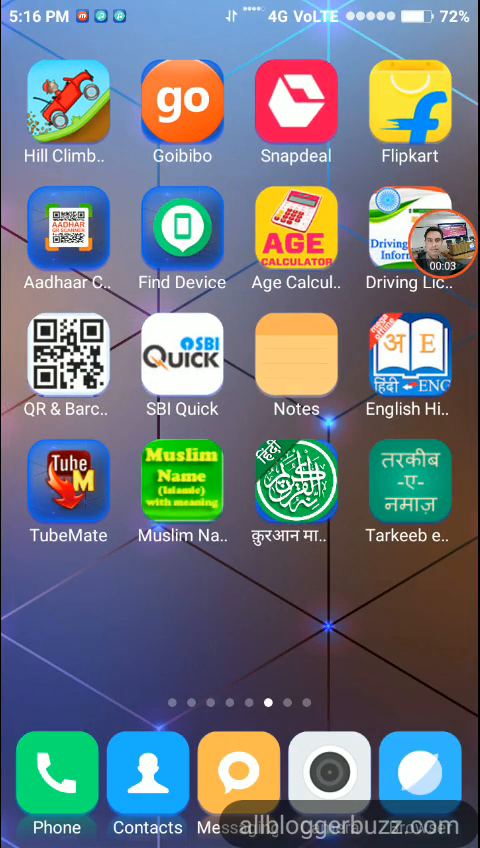
scroll(left, 3)
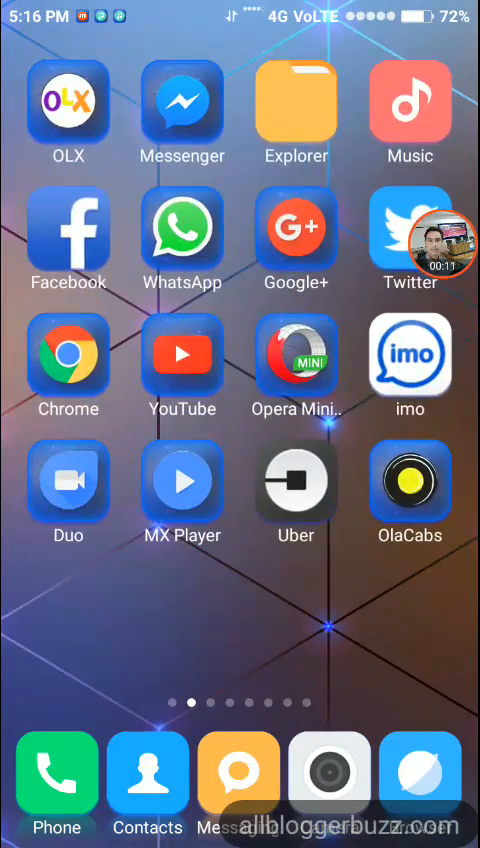
scroll(left, 3)
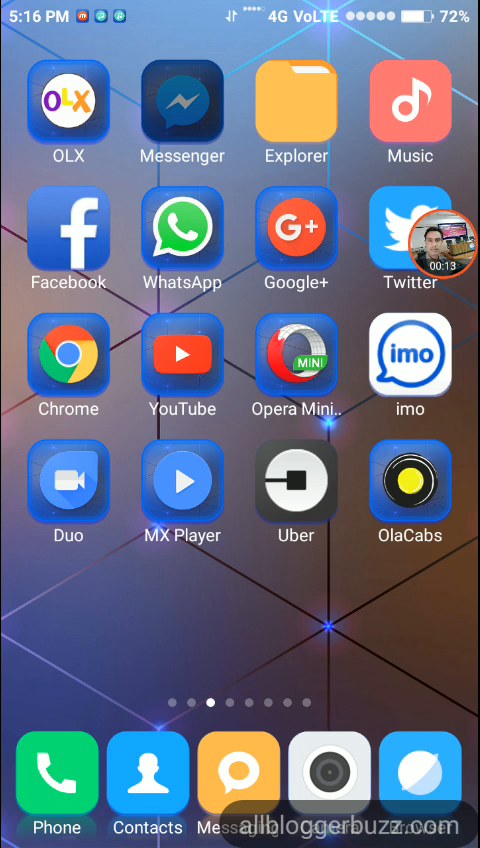
Launch Messenger and scroll its Me settings page down to Switch Account.
click(182, 104)
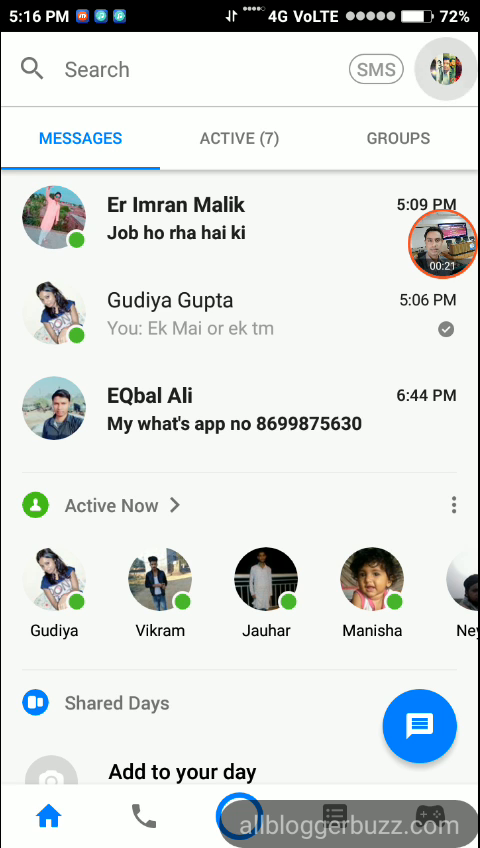
click(448, 70)
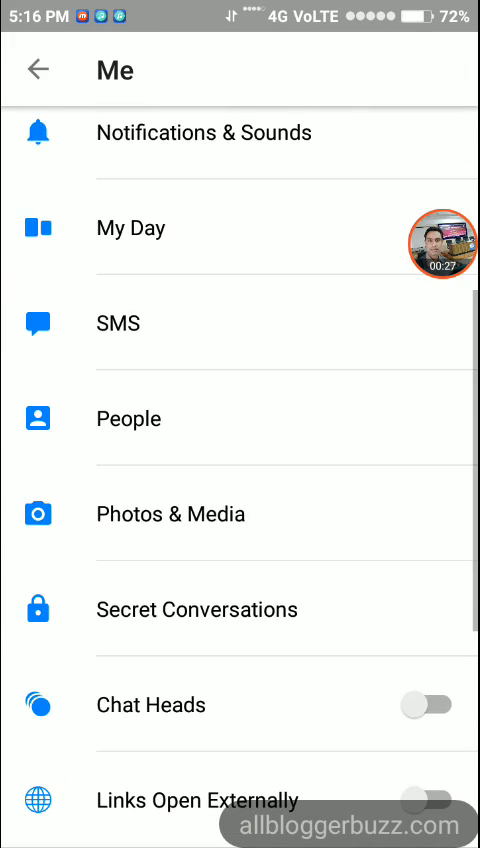
scroll(down, 3)
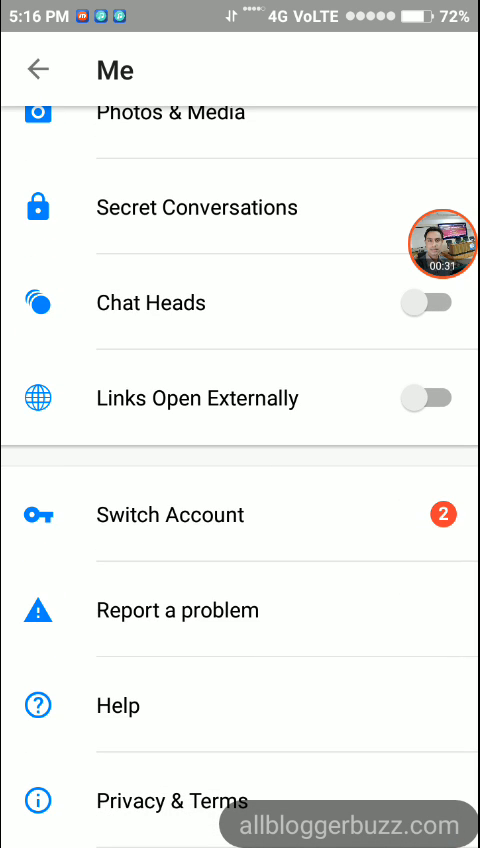
From Switch Account, choose Remove account for the second, unsigned-in account.
click(170, 516)
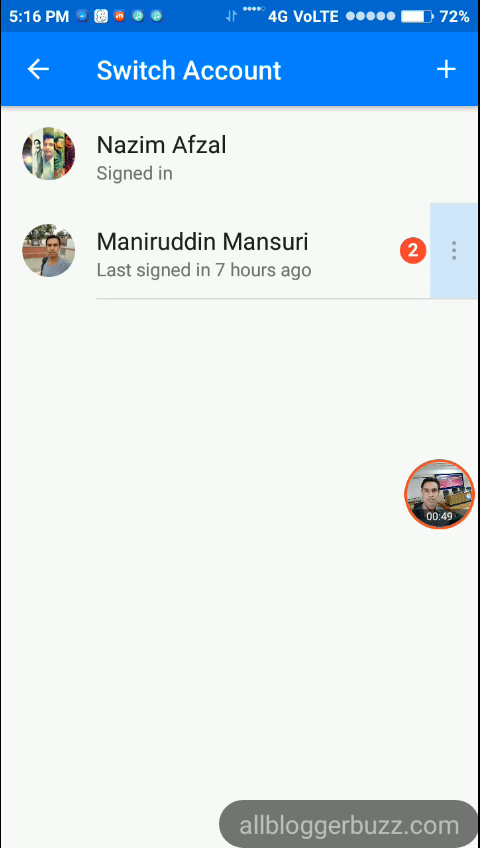
click(454, 248)
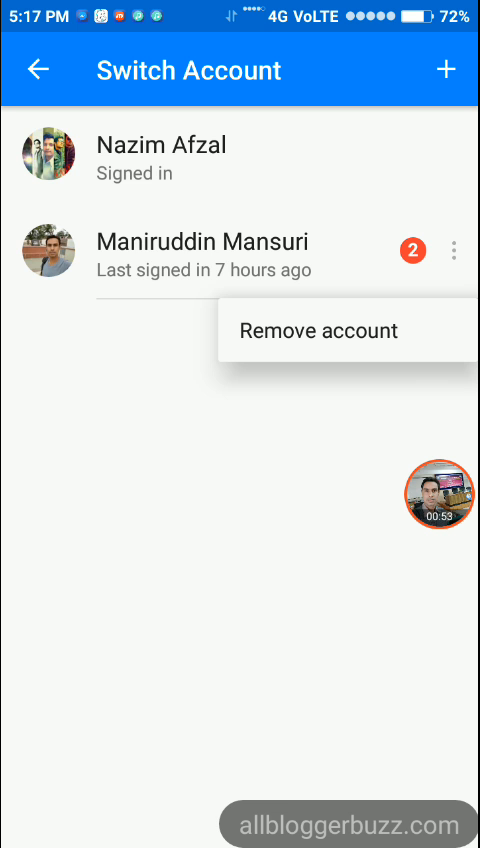
click(318, 330)
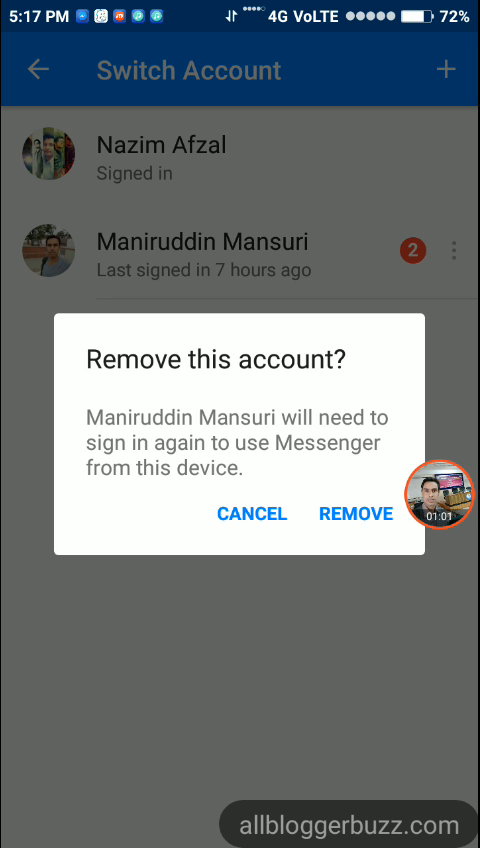
click(356, 512)
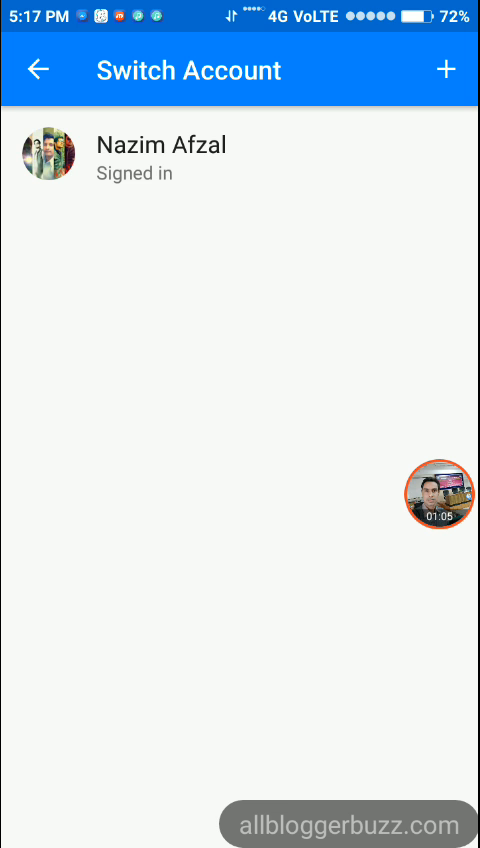
click(38, 68)
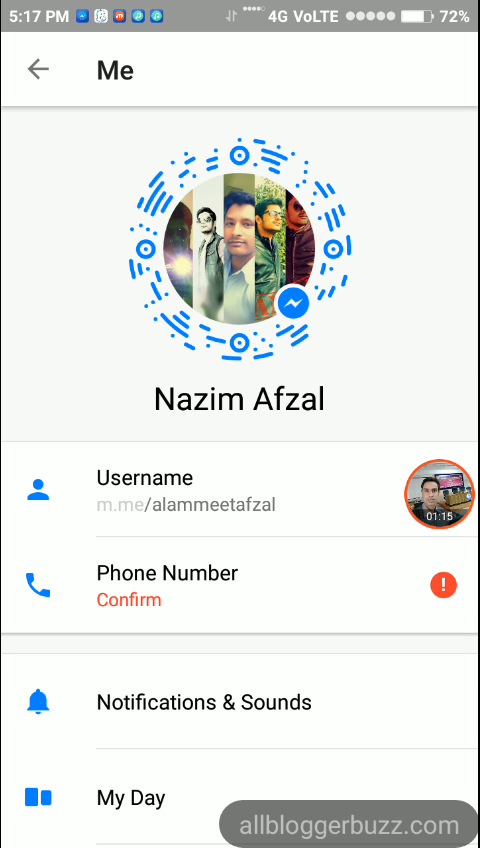
click(38, 70)
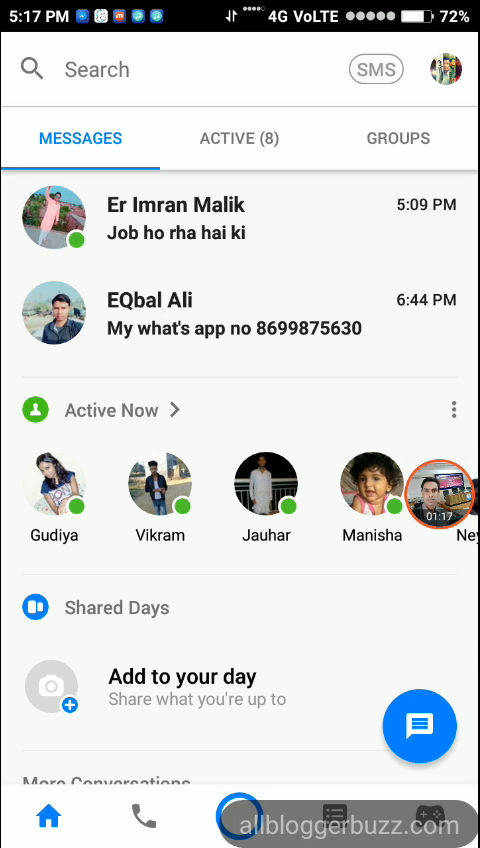